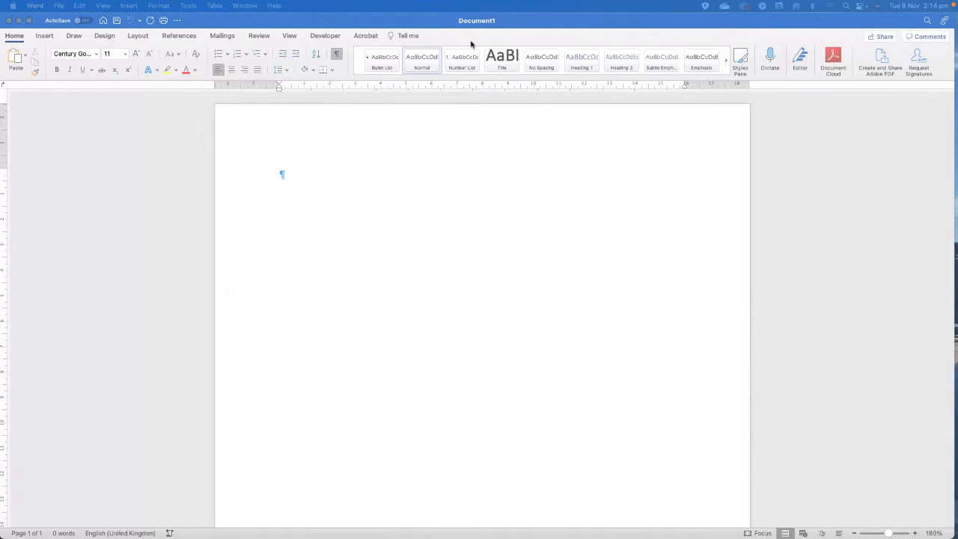
mouse_move(404, 184)
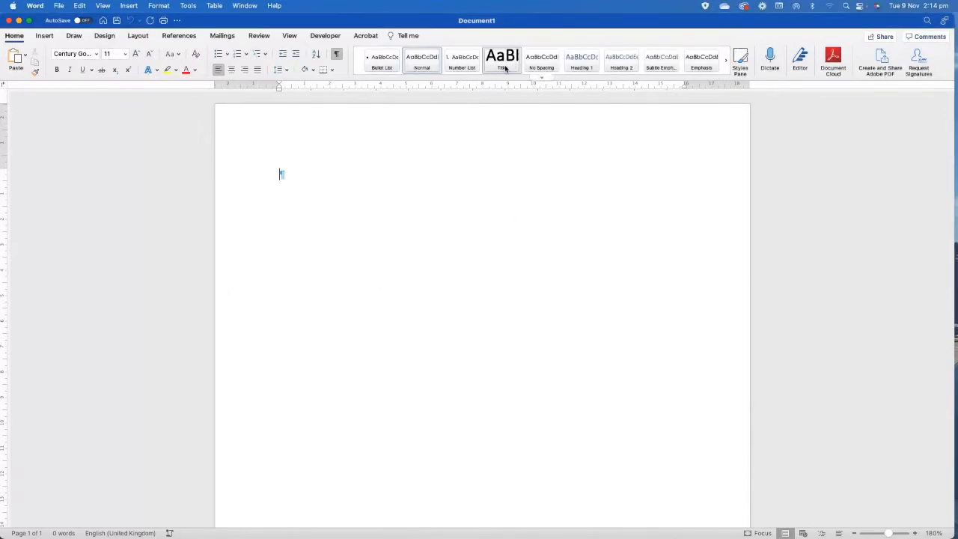
mouse_move(501, 59)
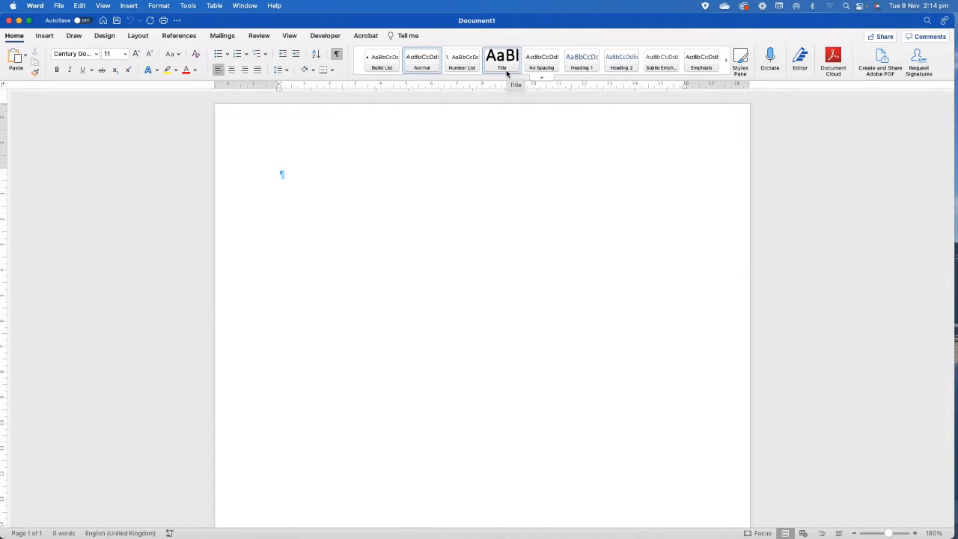
Type 'The quick brown fox jumps over the lazy dog.' as the document's first line.
left_click(281, 174)
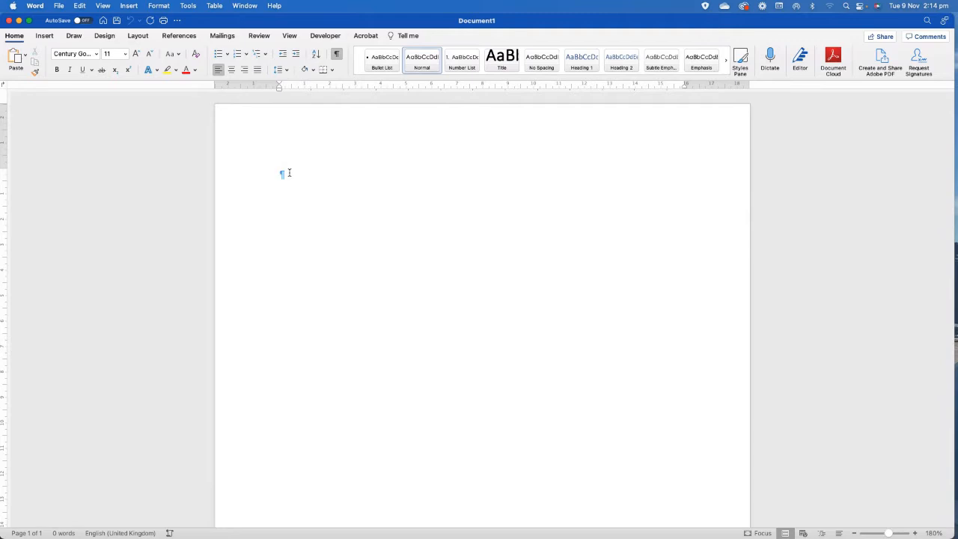
type("The quick")
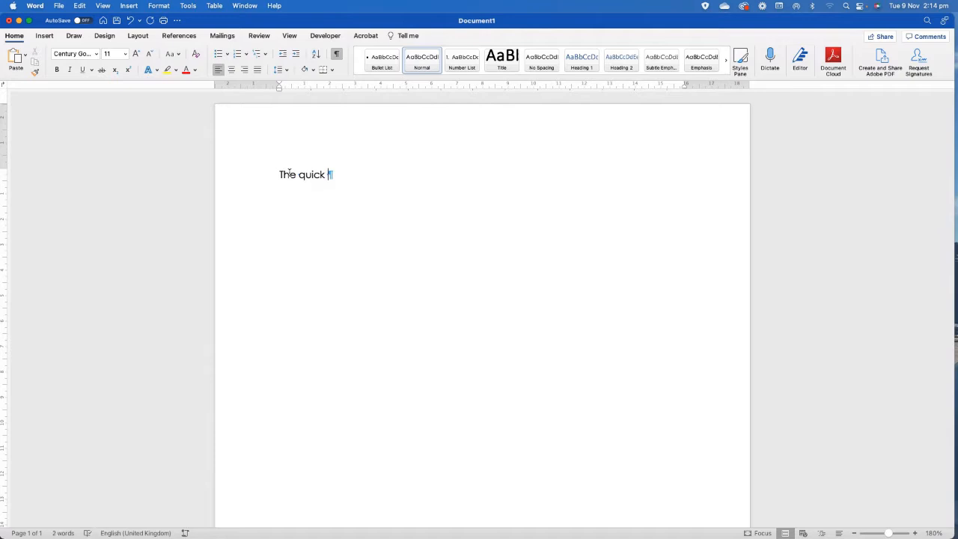
type("brown f")
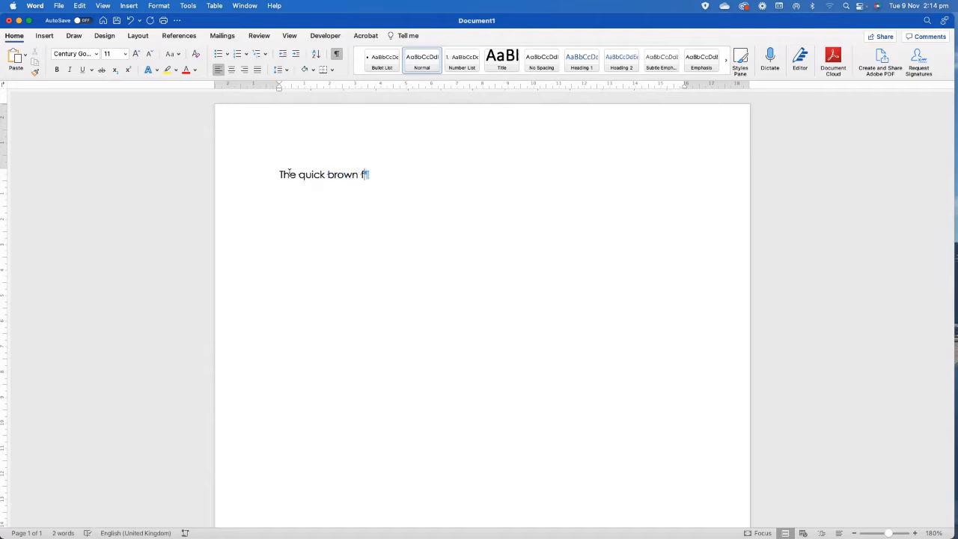
type("ox jumps over the")
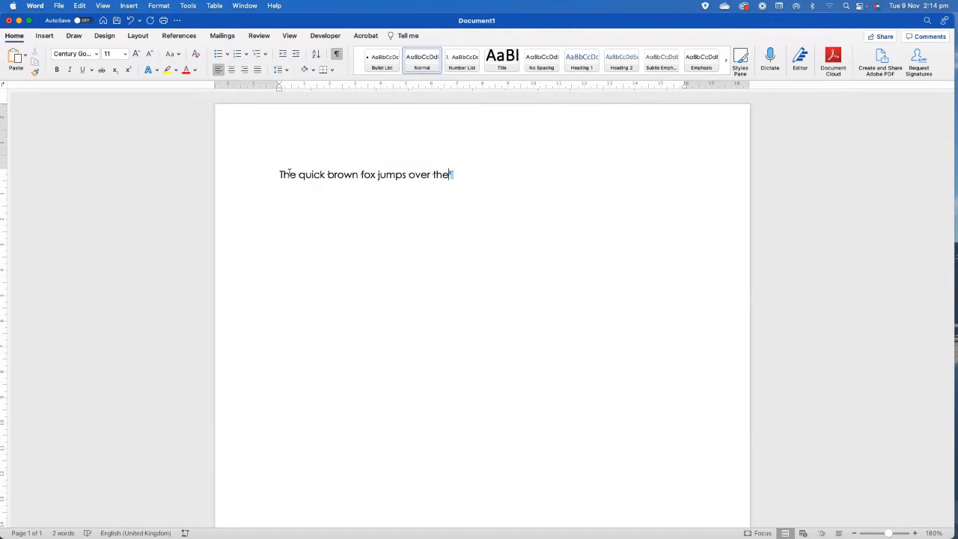
type("lazy dog.")
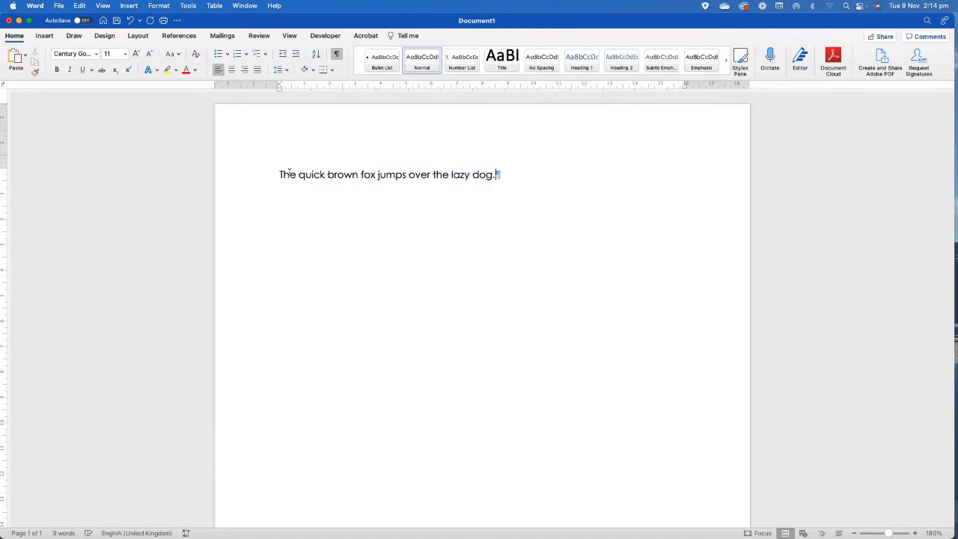
mouse_move(573, 339)
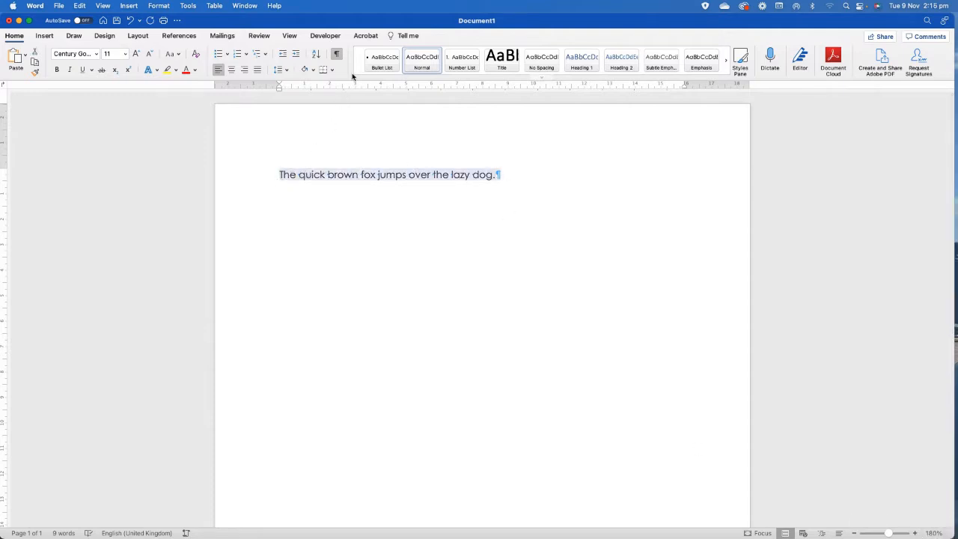
Format the sentence at 20 pt with a custom dark blue-grey text colour.
left_click(124, 53)
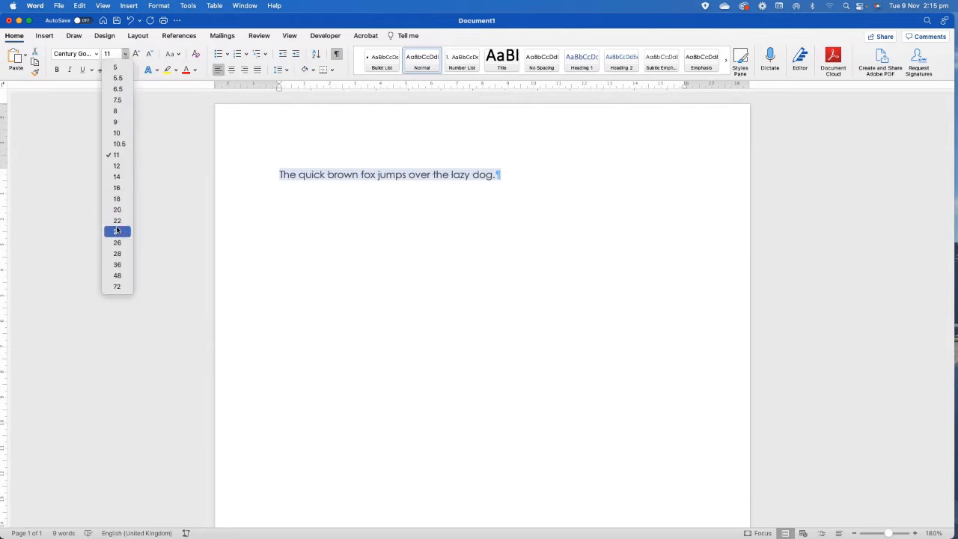
left_click(116, 209)
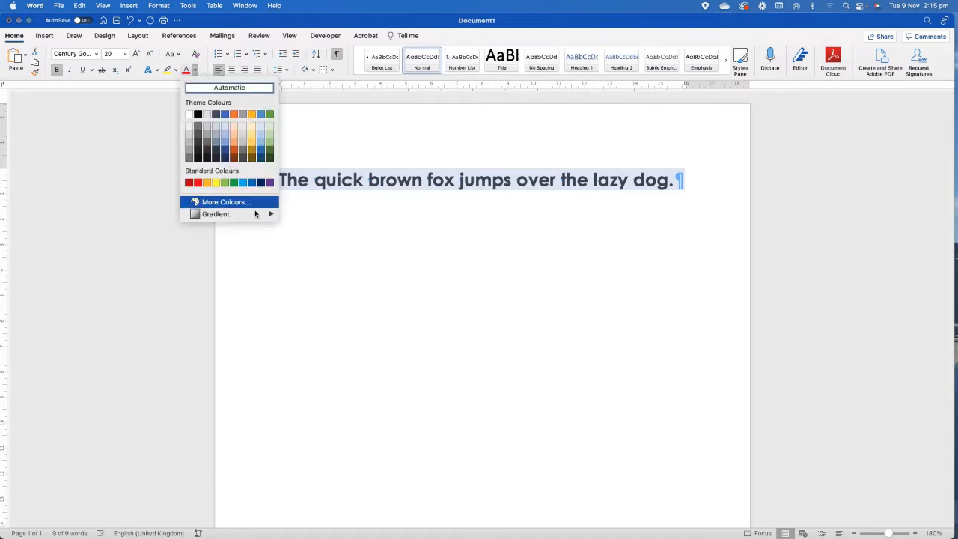
left_click(225, 201)
type("25")
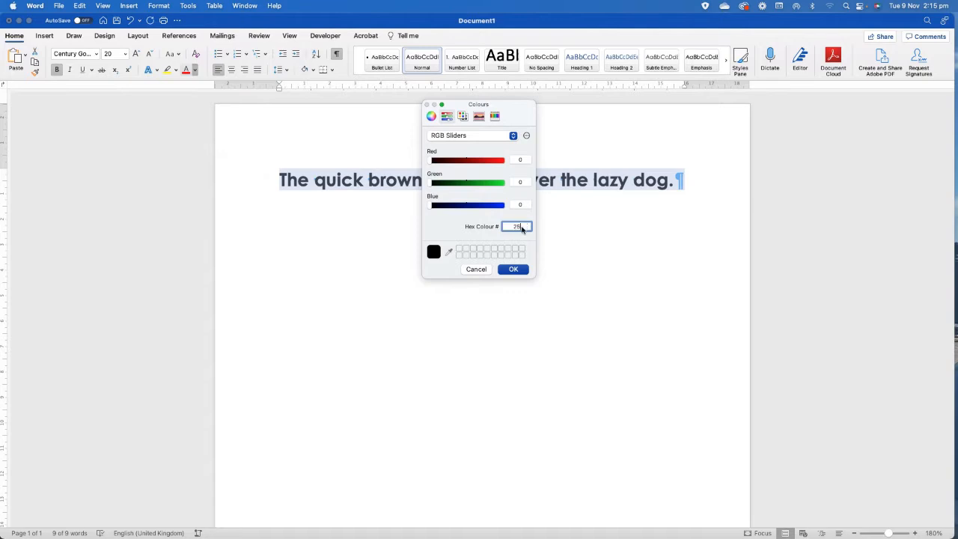
left_click(476, 269)
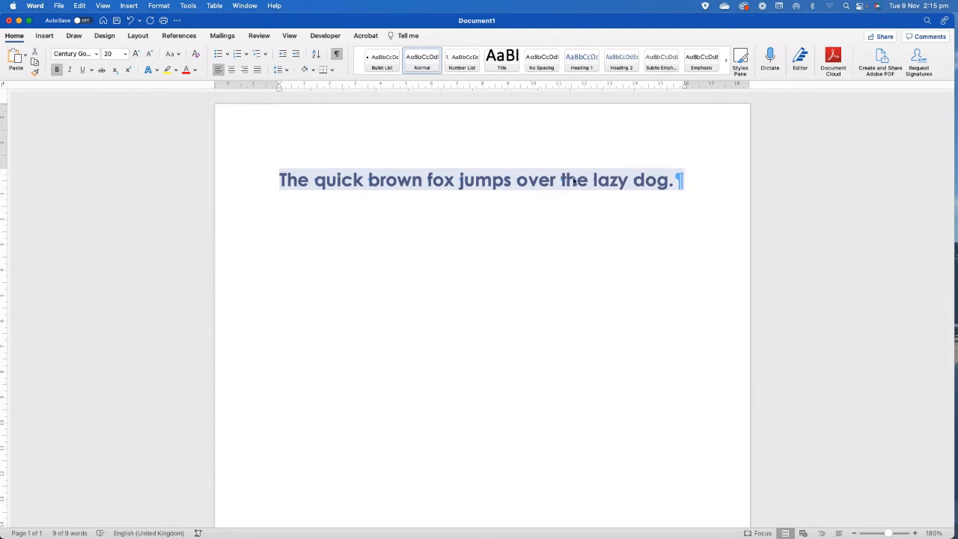
mouse_move(506, 141)
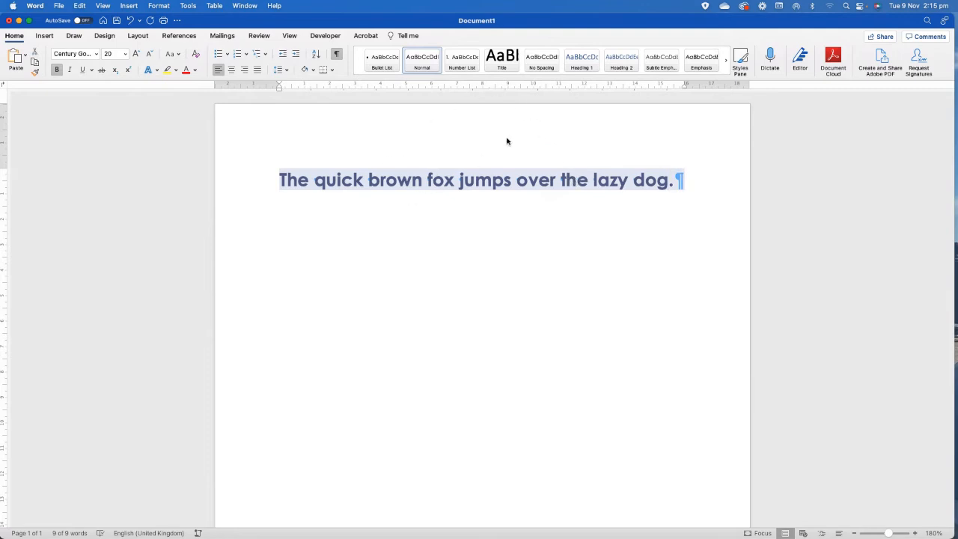
mouse_move(501, 60)
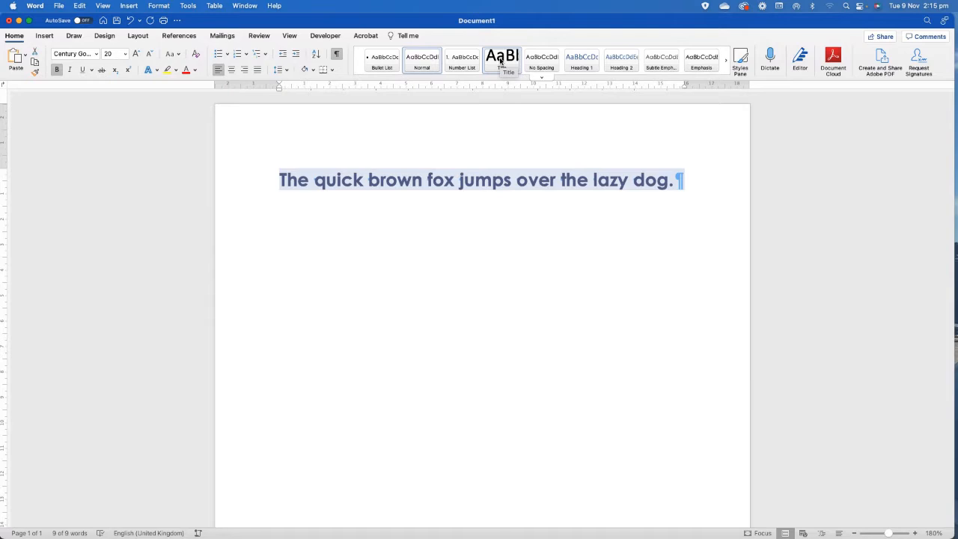
Update the Title style to match the sentence's 20 pt bold blue-grey formatting.
right_click(502, 61)
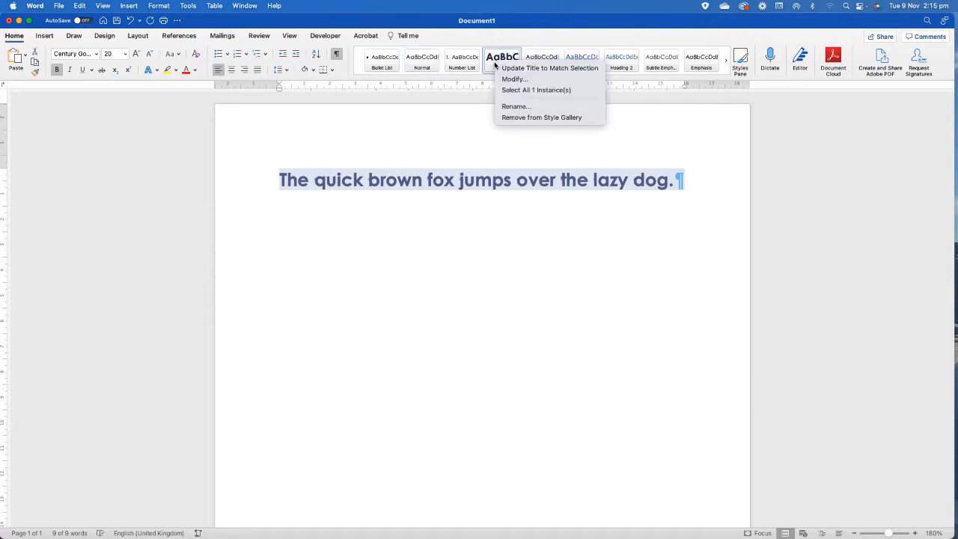
mouse_move(514, 78)
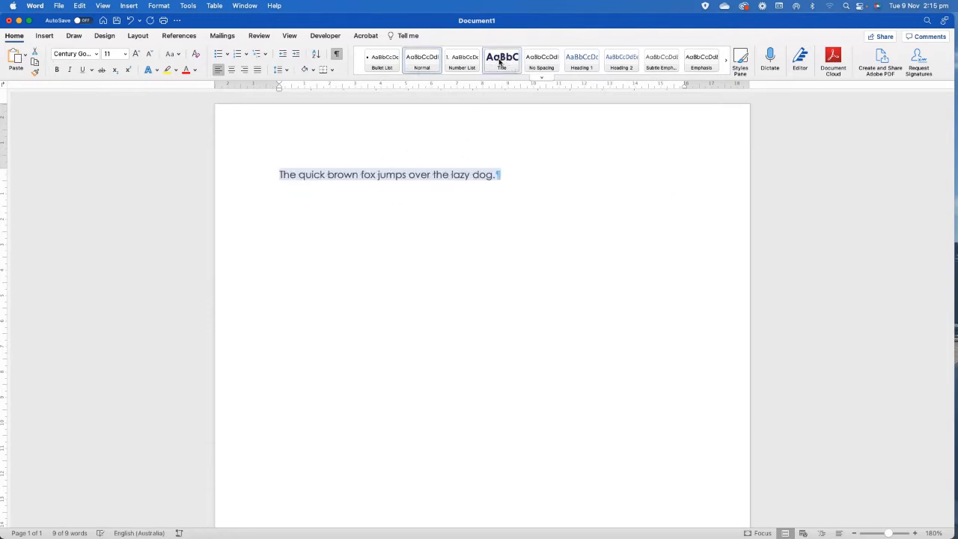
left_click(501, 60)
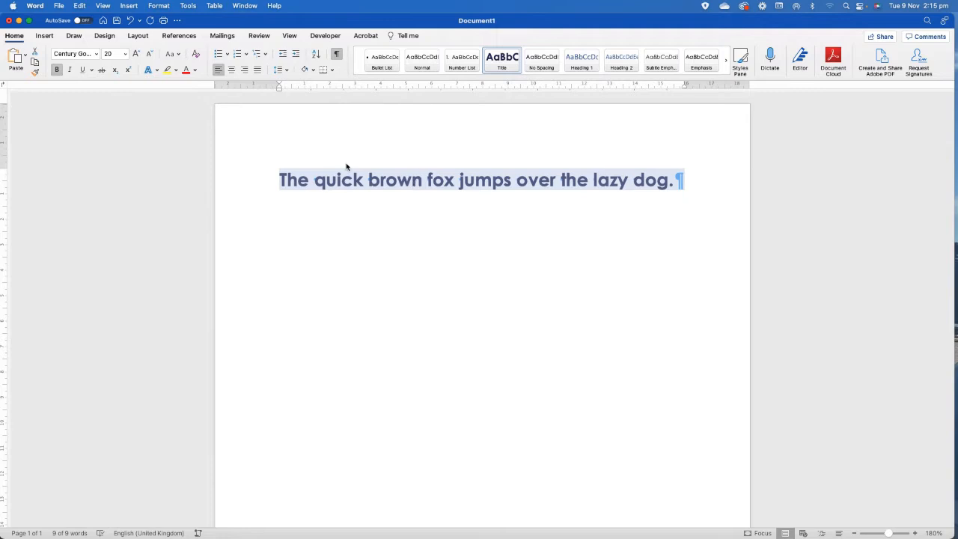
mouse_move(307, 193)
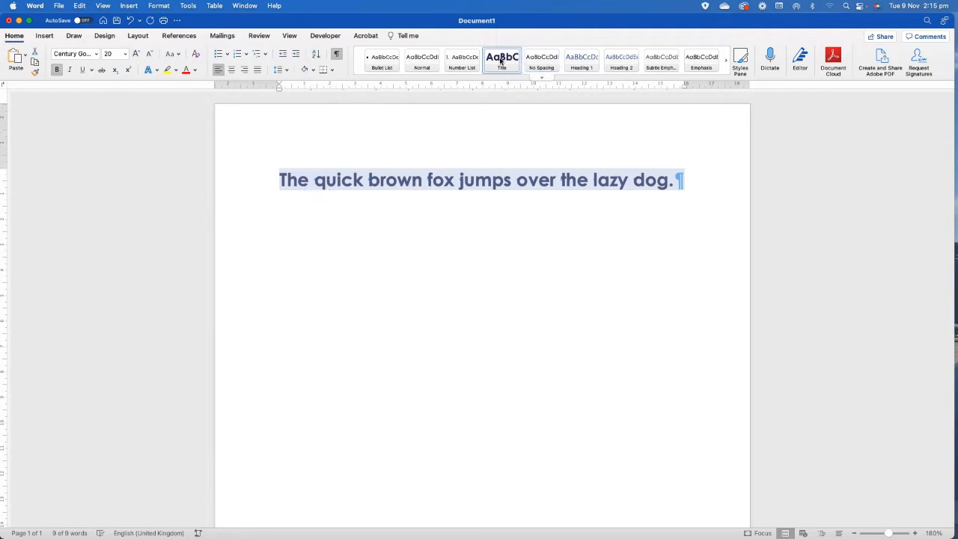
Open the Modify Style dialog for the Title style to rename it.
right_click(501, 60)
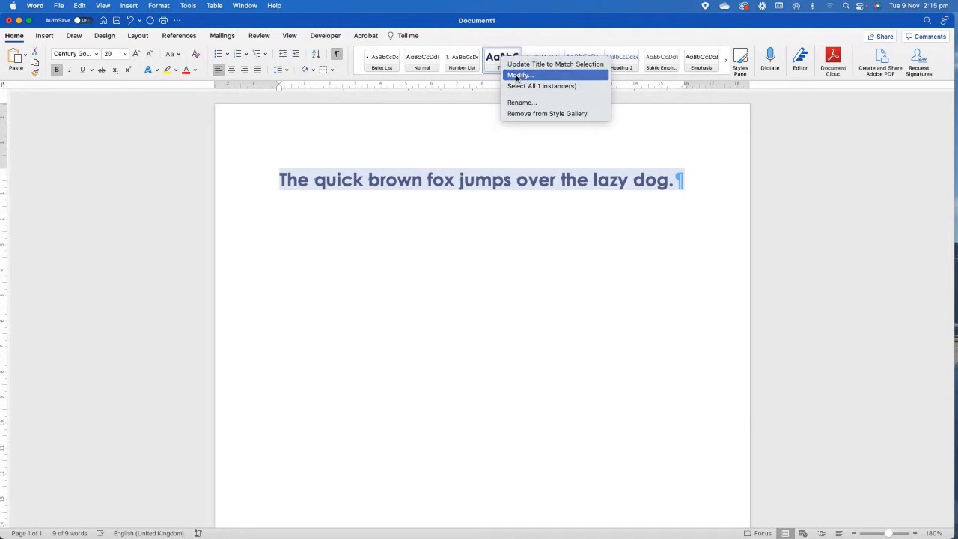
left_click(519, 75)
type("Three")
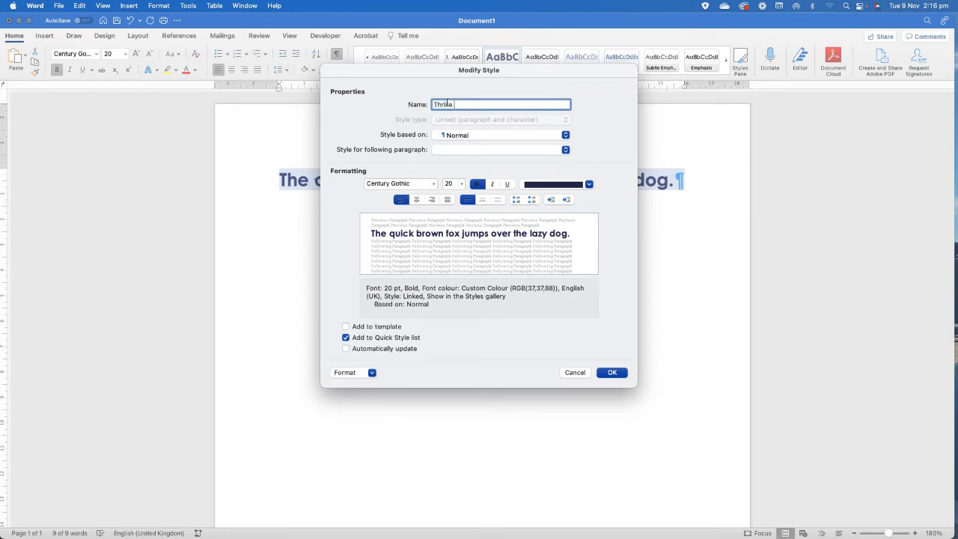
type("Title")
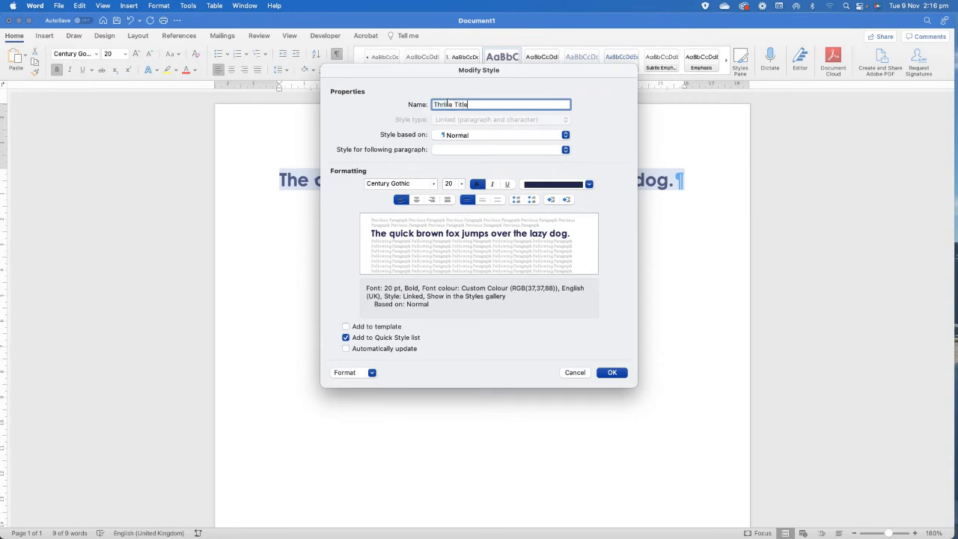
left_click(565, 149)
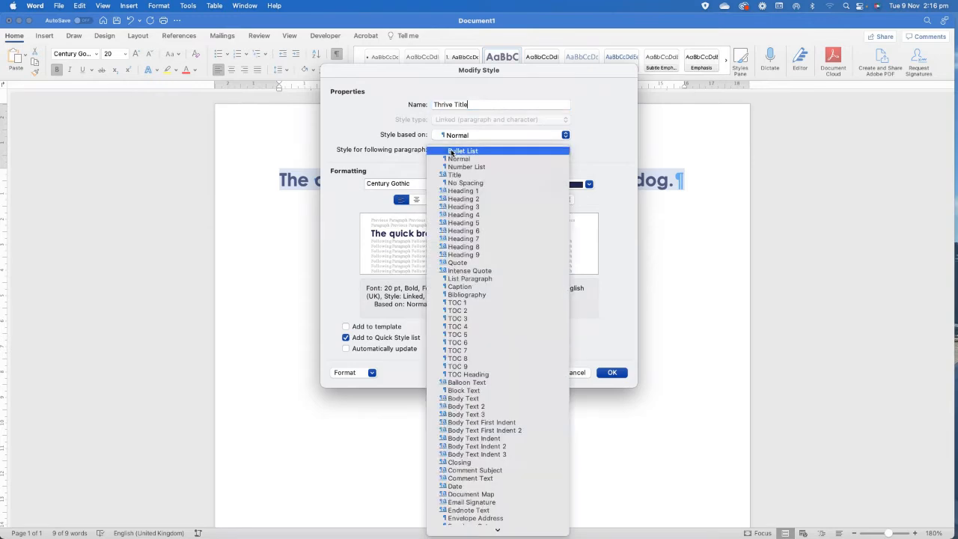
left_click(459, 158)
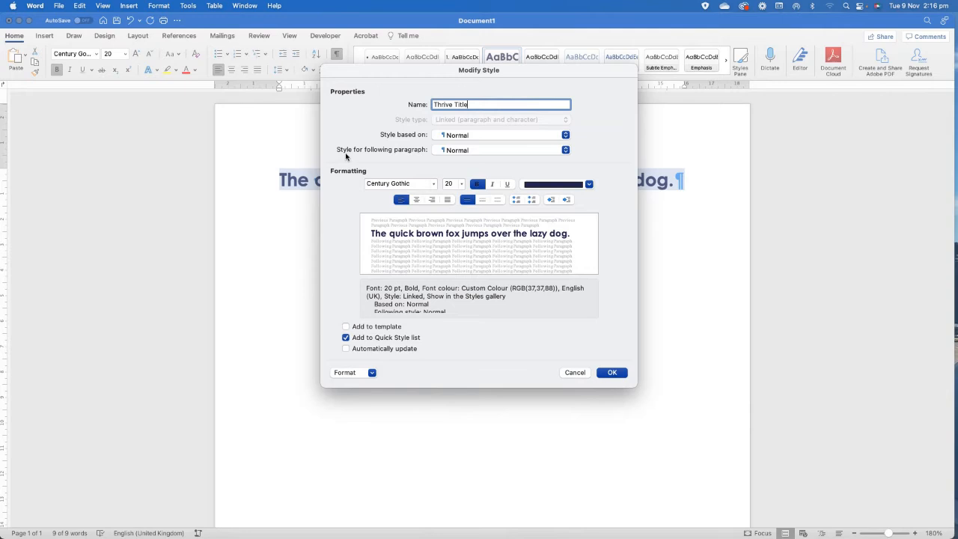
mouse_move(388, 162)
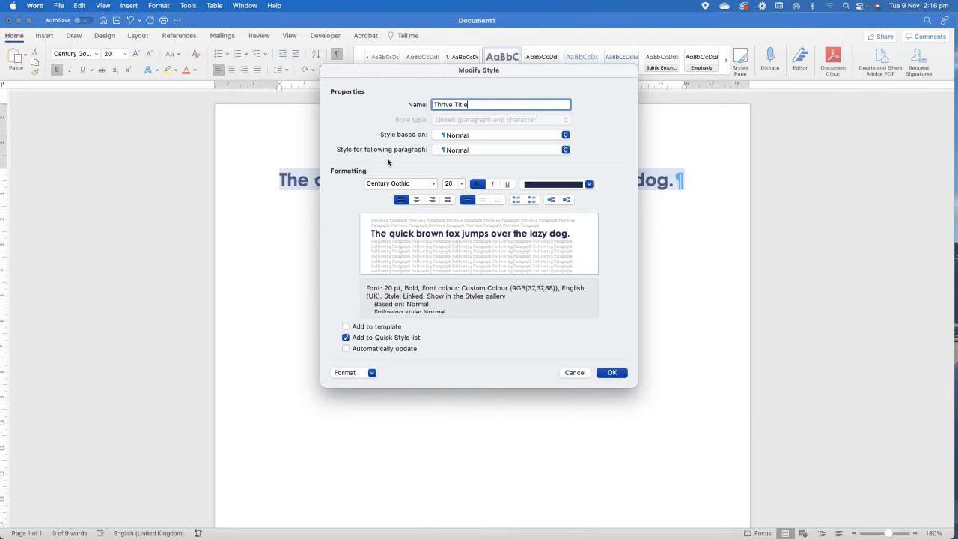
mouse_move(428, 378)
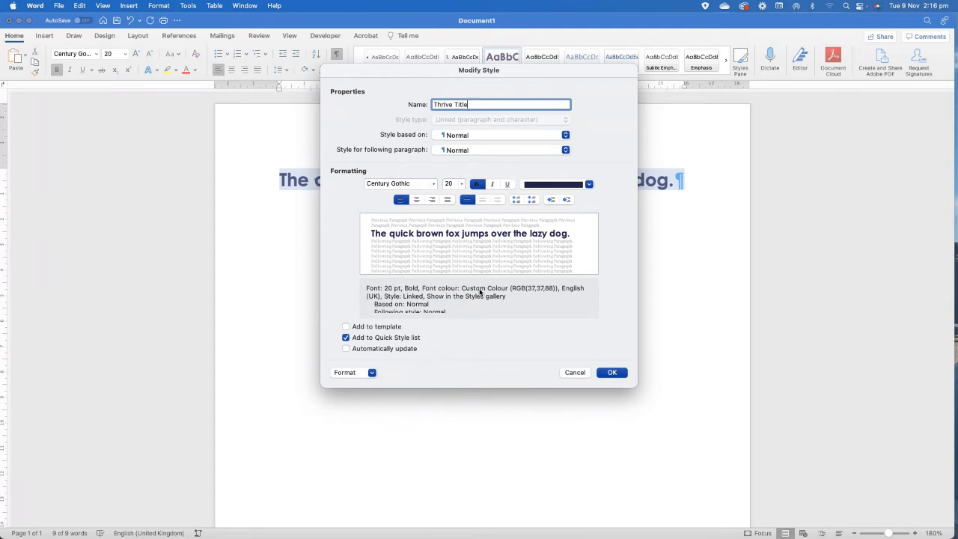
mouse_move(553, 184)
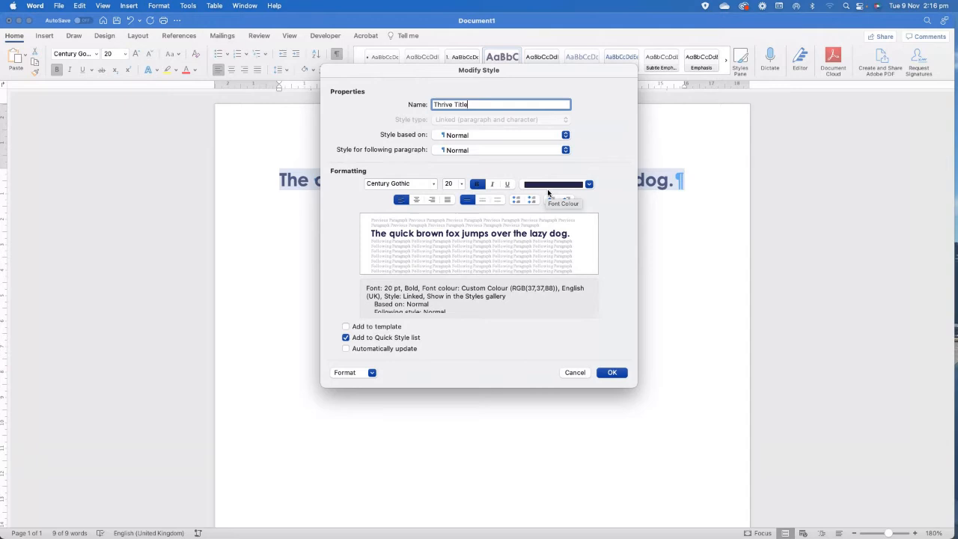
mouse_move(431, 298)
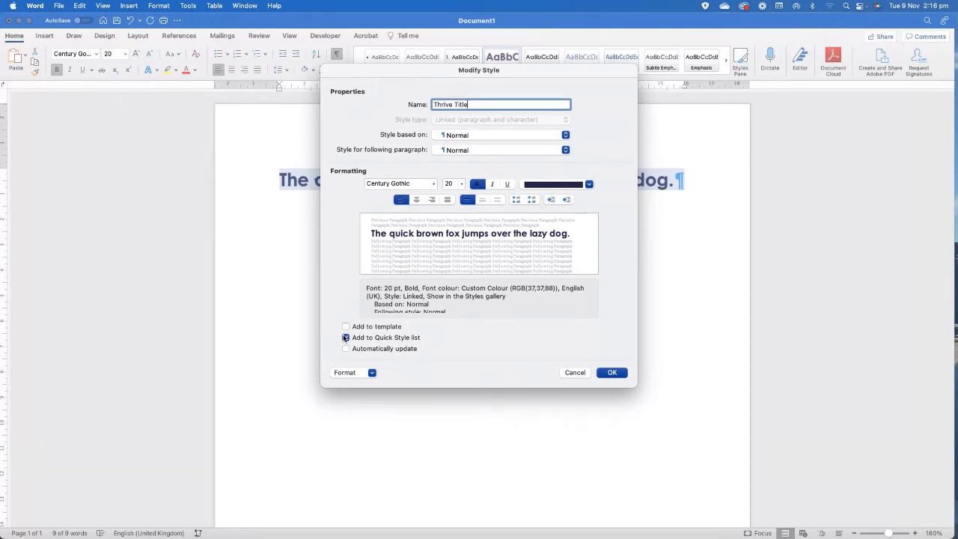
left_click(346, 338)
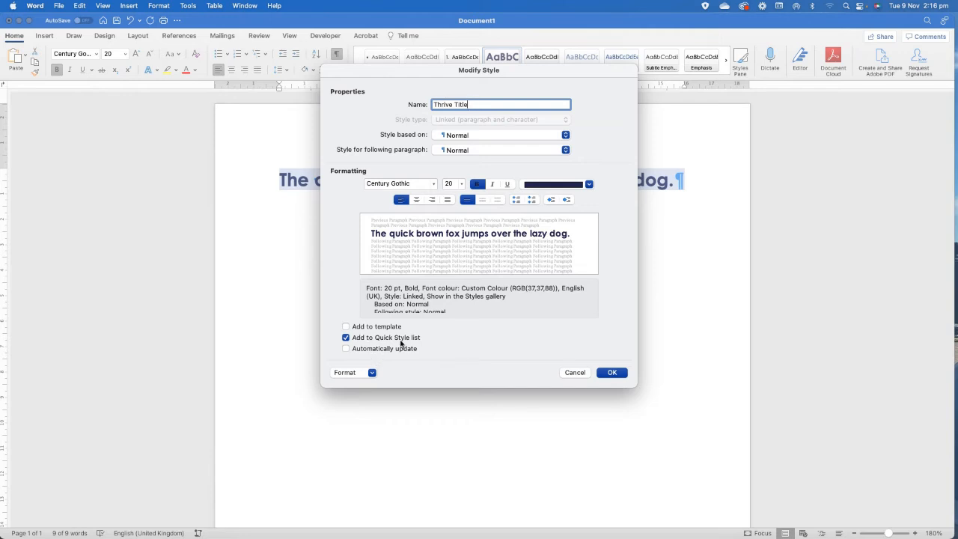
mouse_move(348, 253)
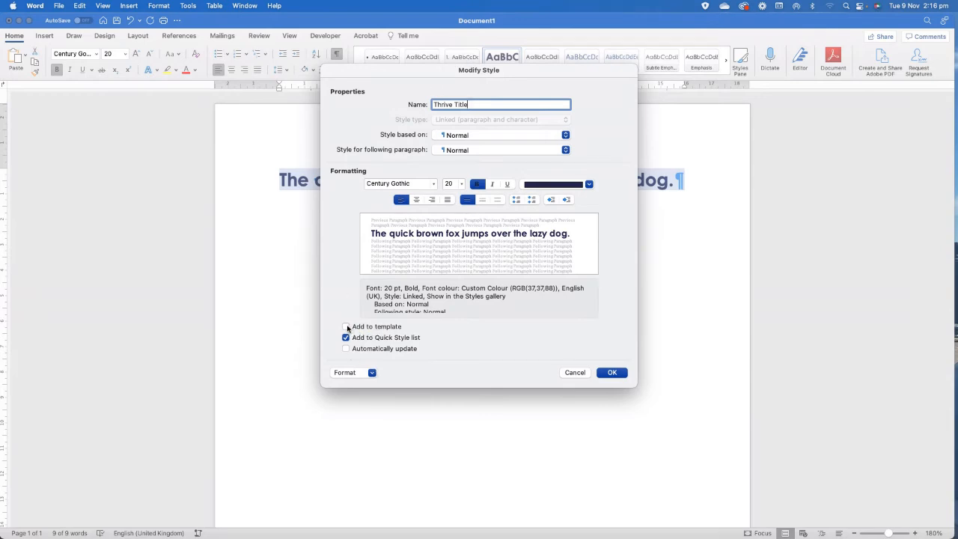
Enable Add to template for the Thrive Title style and confirm the dialog.
left_click(345, 326)
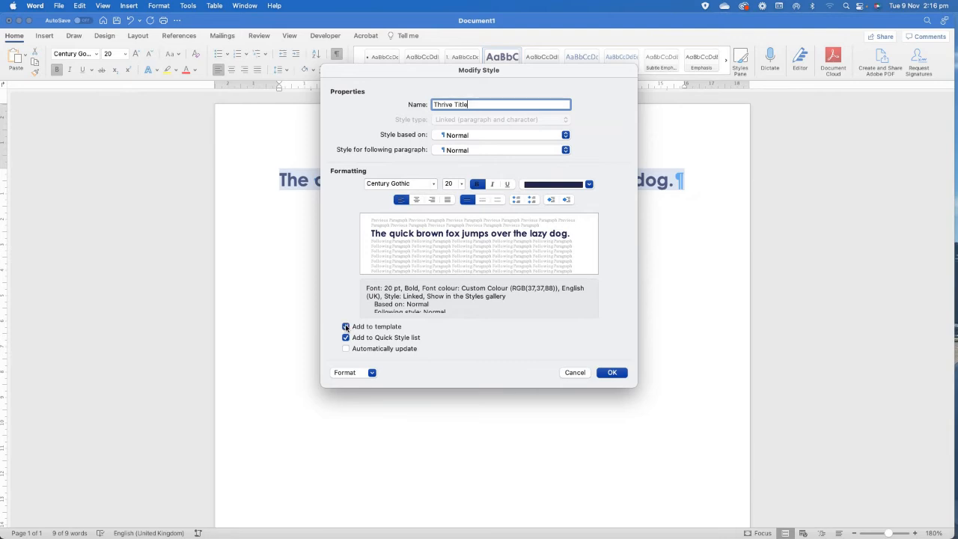
left_click(346, 326)
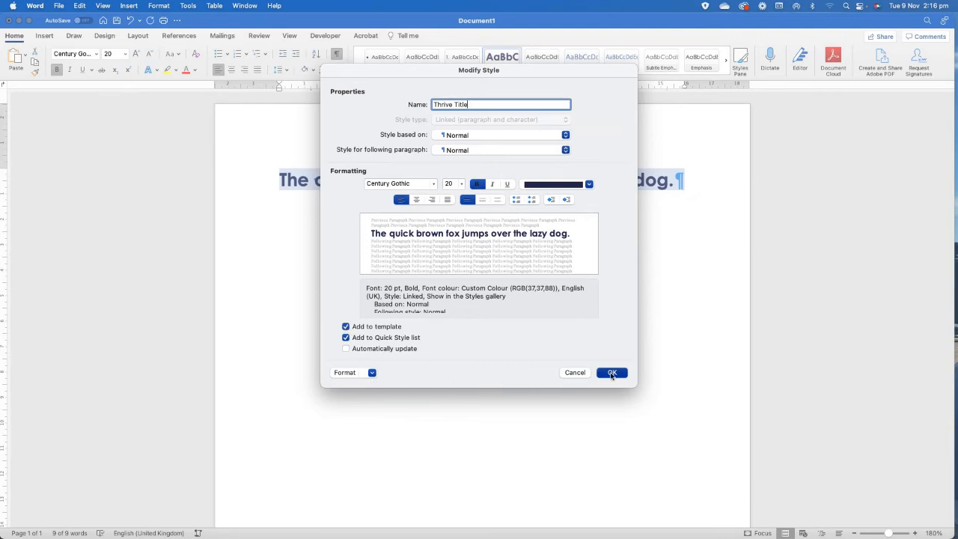
left_click(611, 372)
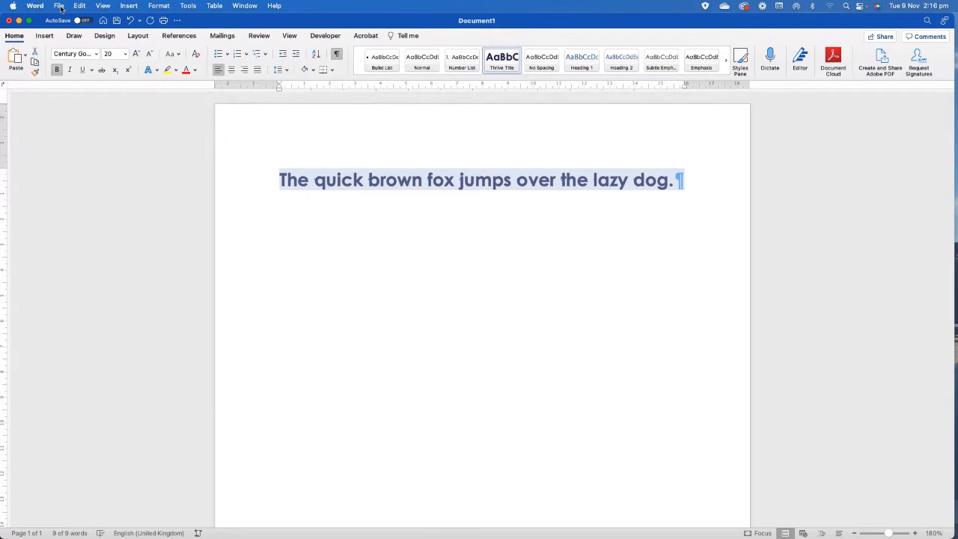
Type 'Hello from Thrive' in Thrive Title in a new document, then close both documents unsaved.
left_click(59, 6)
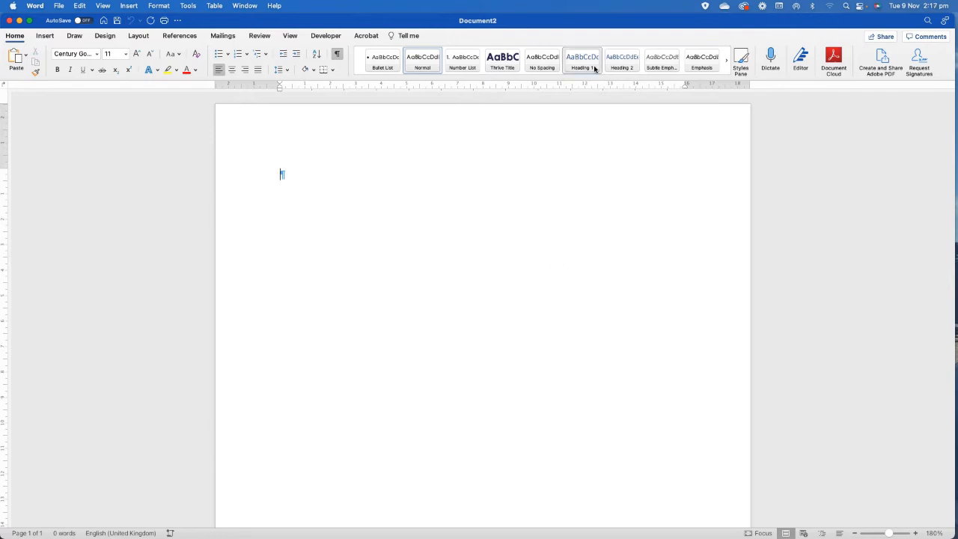
left_click(502, 61)
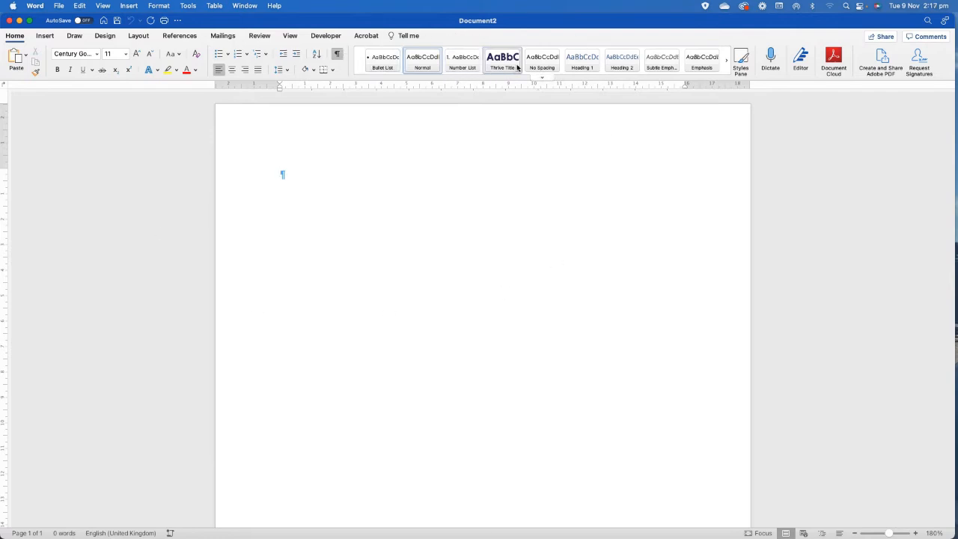
mouse_move(502, 60)
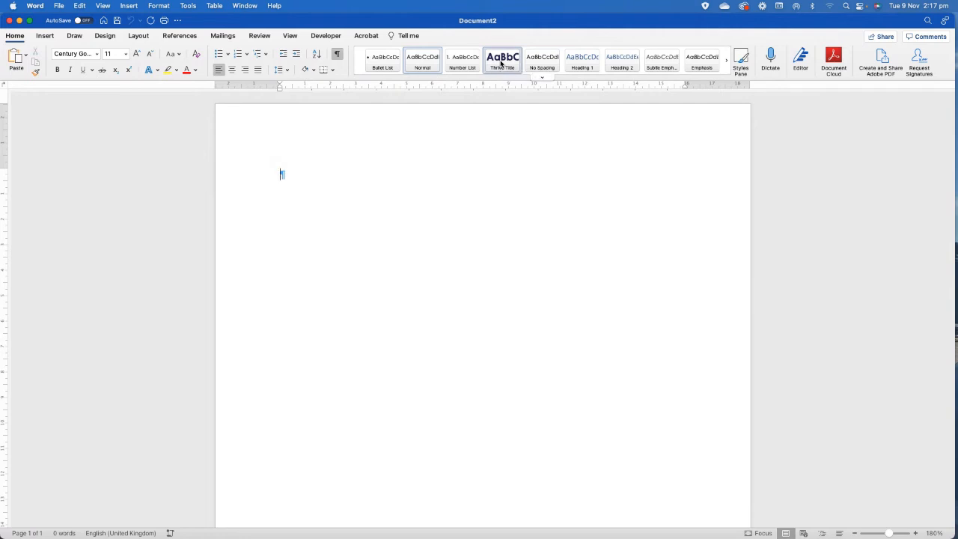
type("Hel")
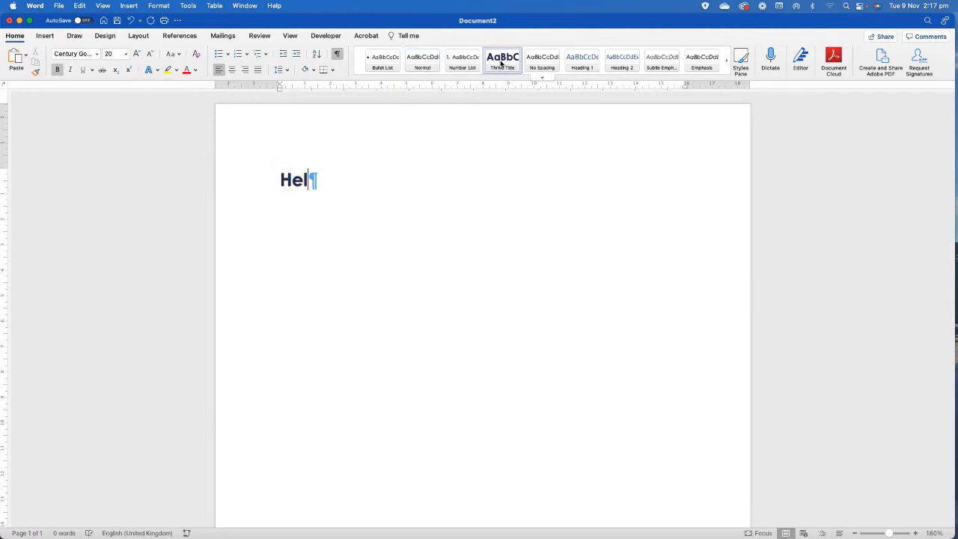
type("lo from Thrive")
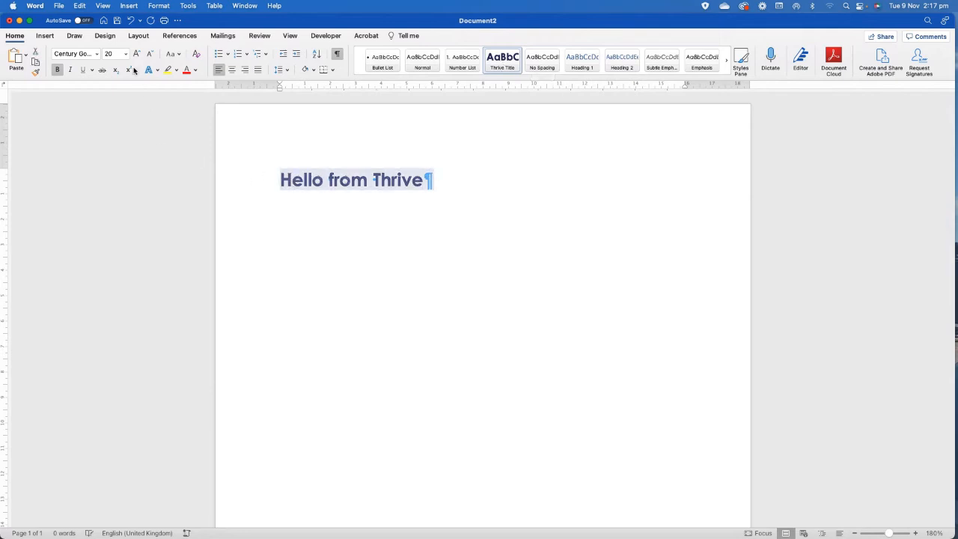
mouse_move(315, 213)
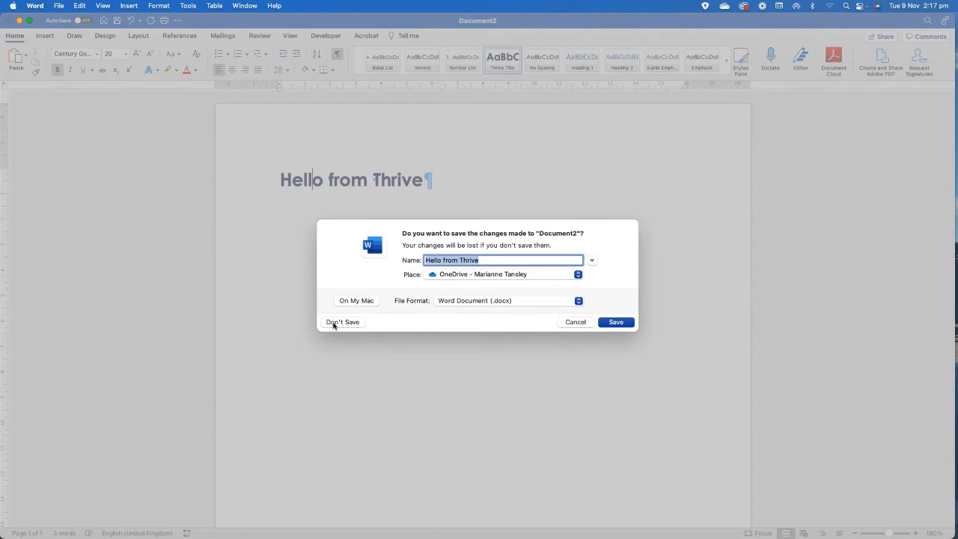
left_click(342, 322)
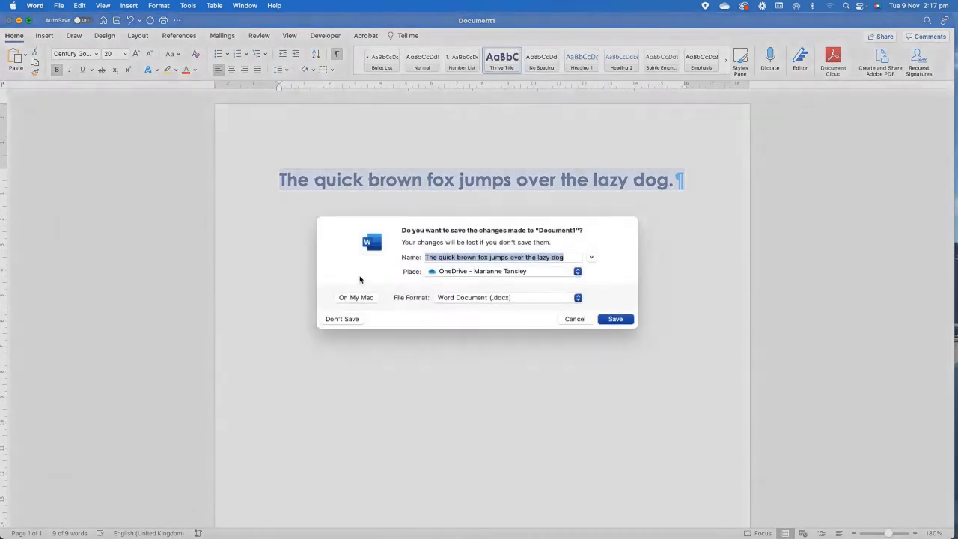
left_click(342, 318)
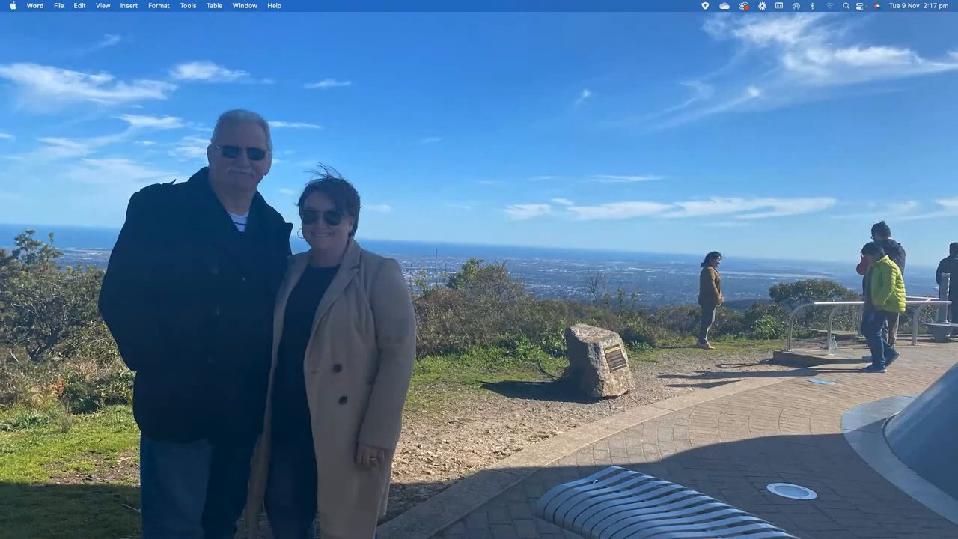
Create a new blank document and view the Thrive Title style's modify settings.
left_click(59, 6)
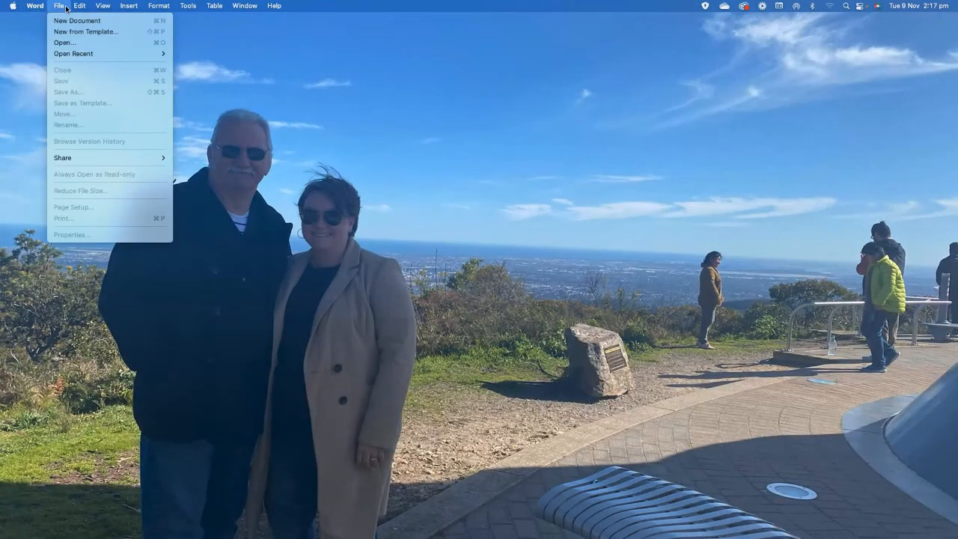
left_click(77, 20)
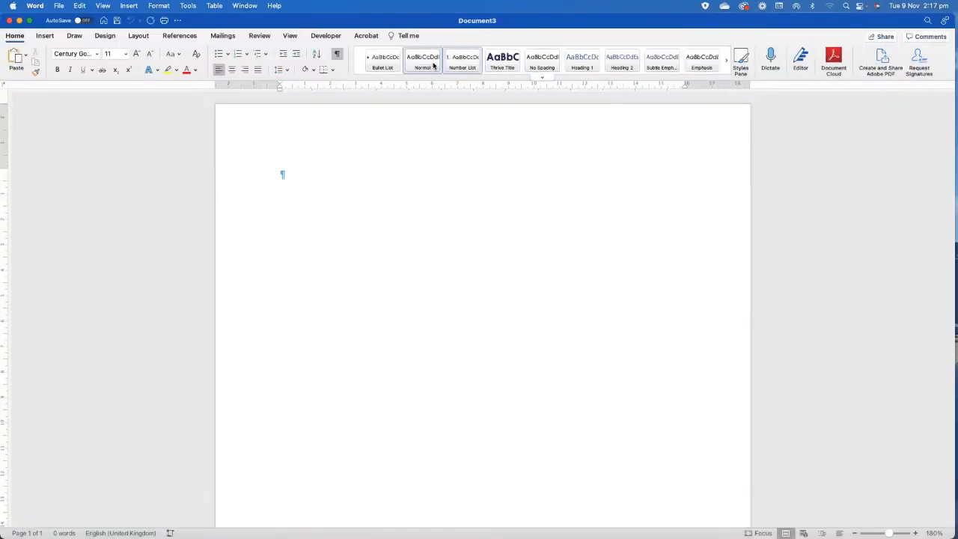
right_click(502, 61)
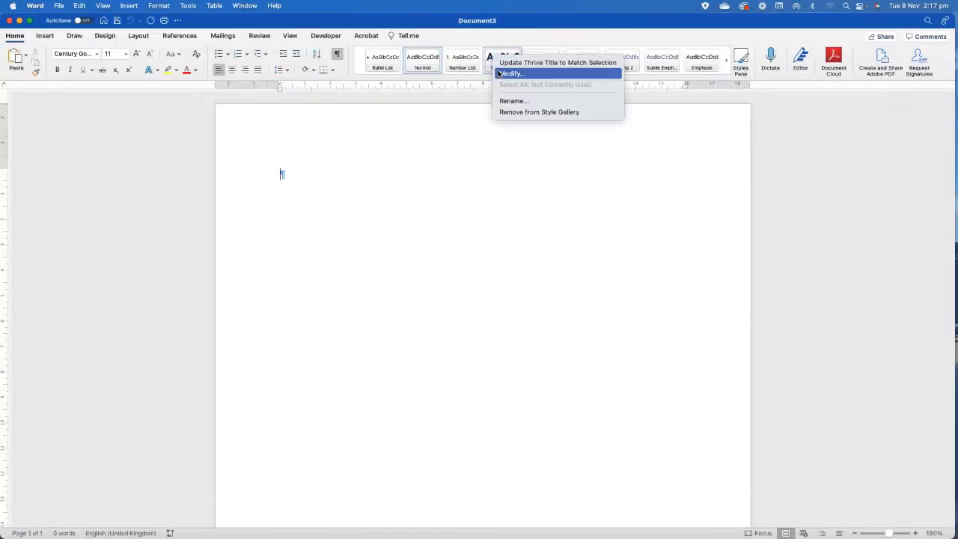
left_click(512, 74)
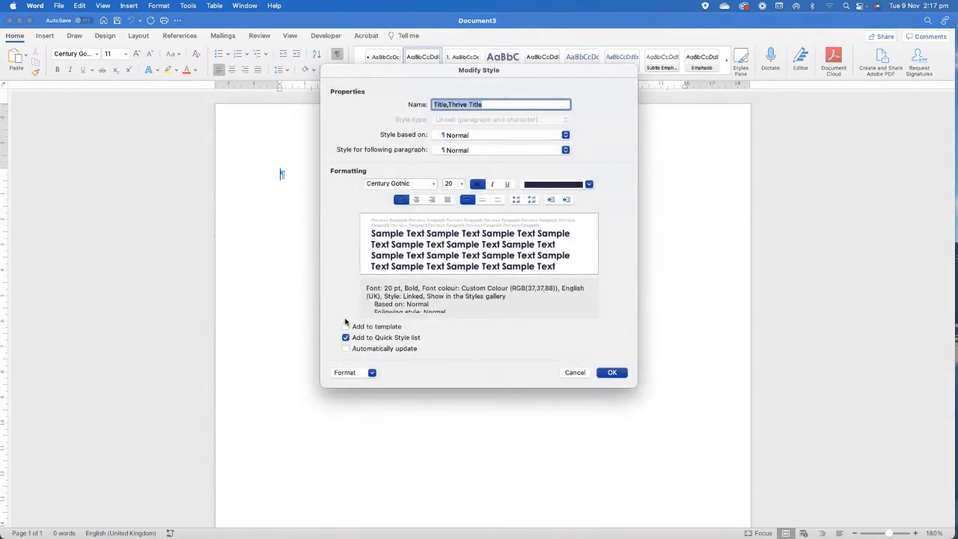